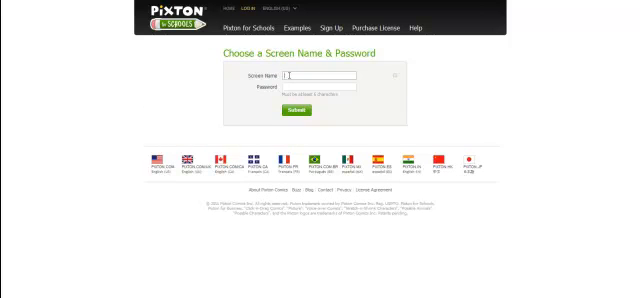
Begin Pixton sign-up by selecting the Screen Name field for the new account.
{"action": "left_click", "coordinate": [296, 112]}
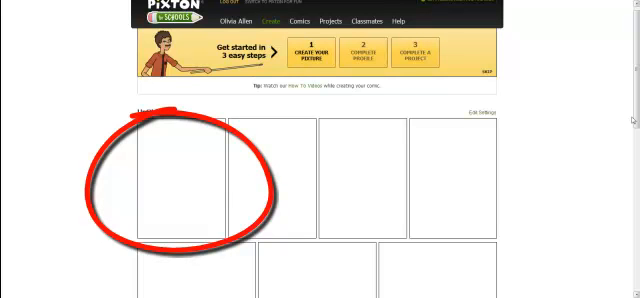
Open the new super-long comic in the editor with its rows of blank cells.
{"action": "left_click", "coordinate": [180, 176]}
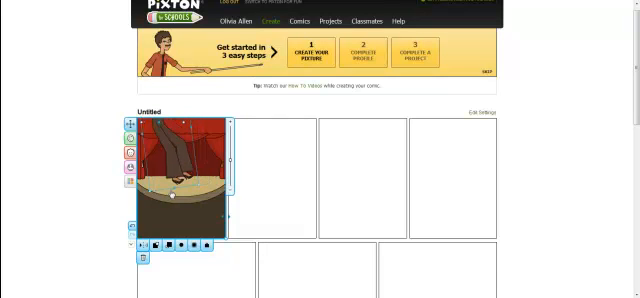